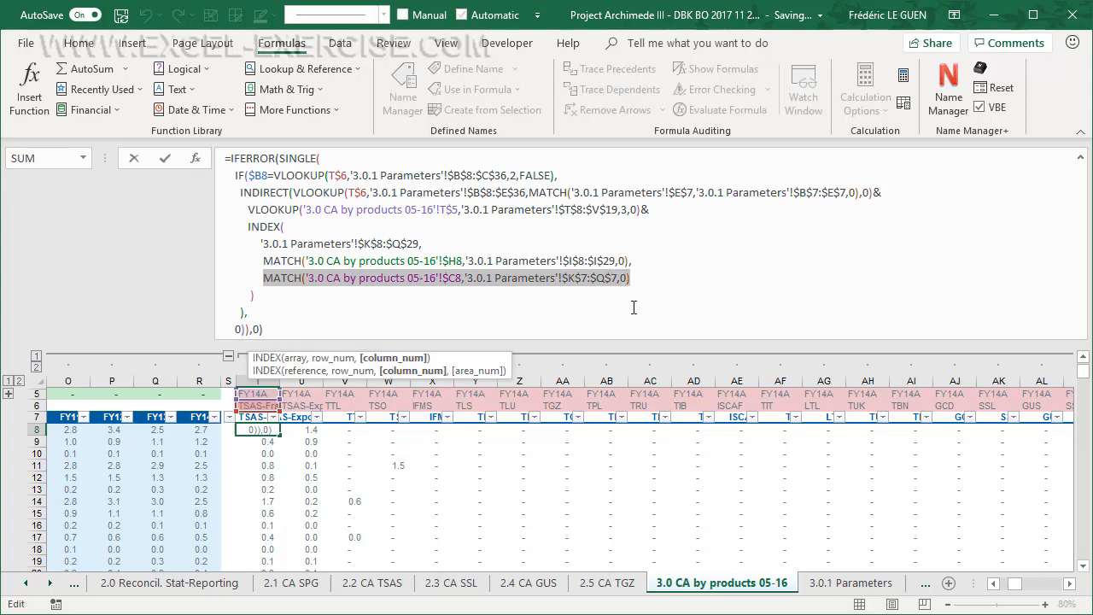
# Step: Evaluate the final MATCH in T8's formula with F9 (returns 1), then discard to restore it
pyautogui.press('F9')
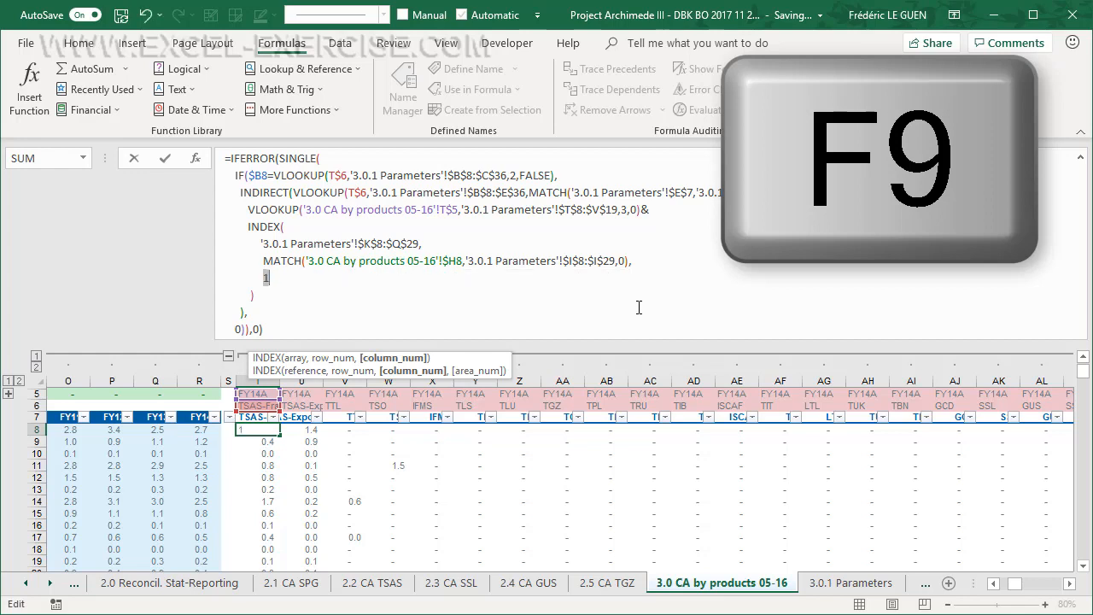
pyautogui.press('F9')
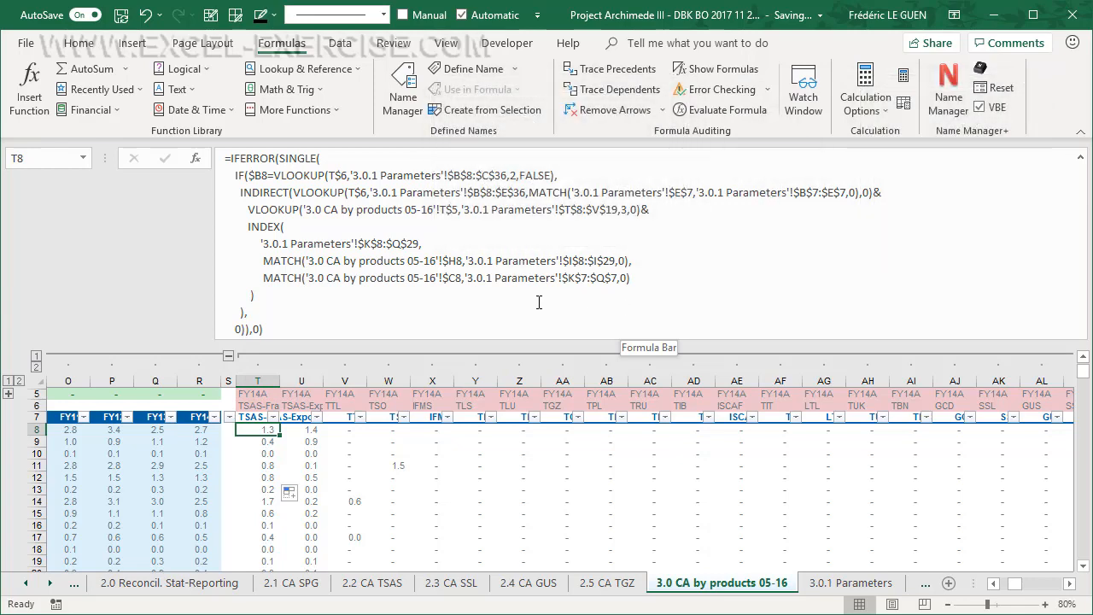
pyautogui.moveTo(248, 225)
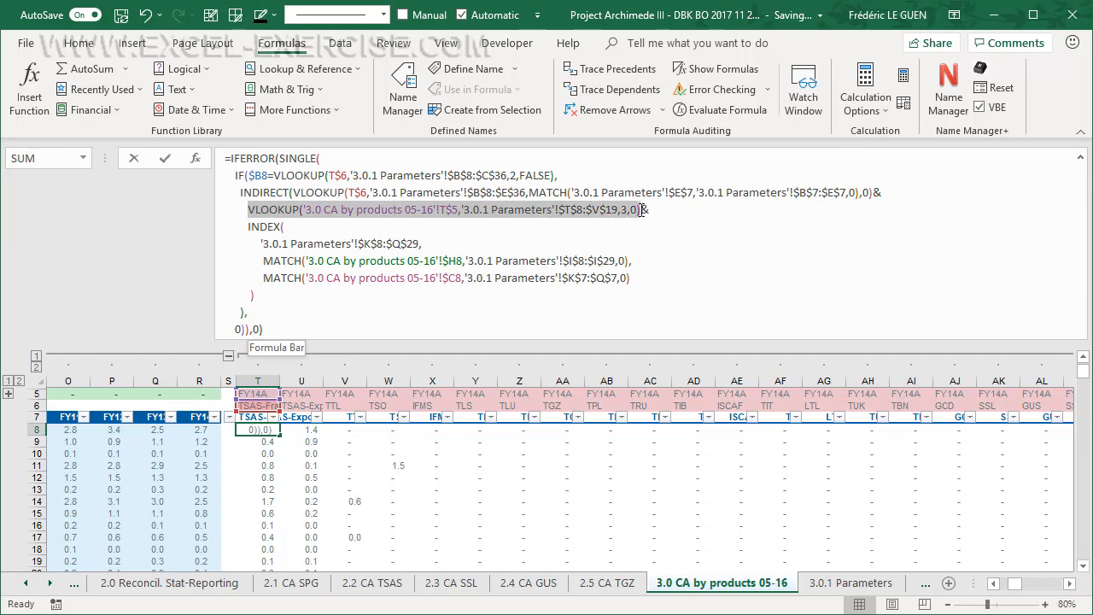
# Step: Select the VLOOKUP('3.0 CA by products 05-16'!T$5,...,3,0) portion on the formula's fourth line
pyautogui.click(636, 209)
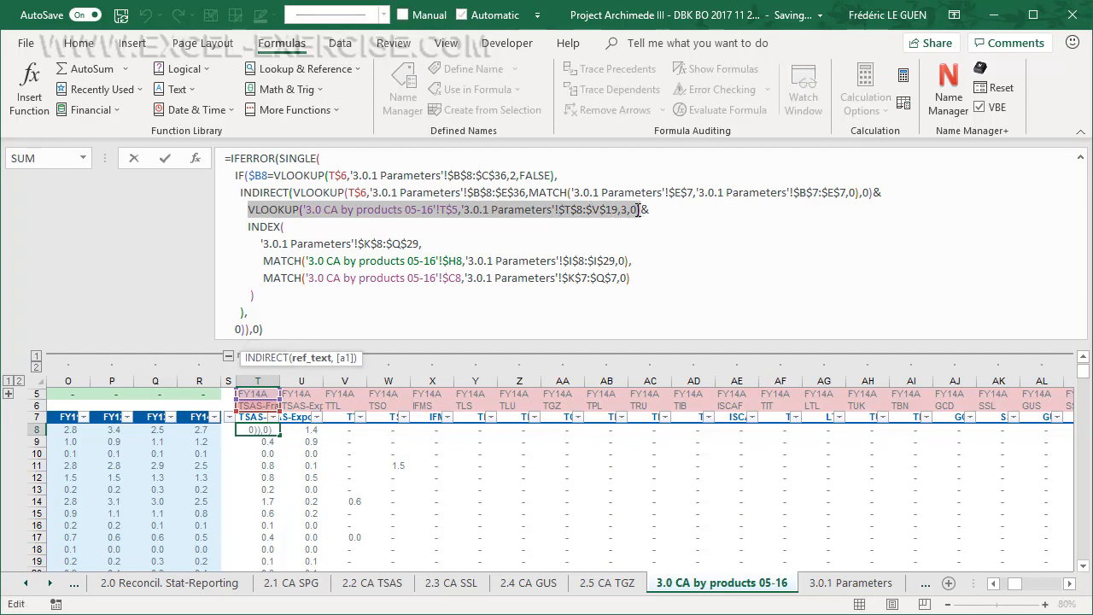